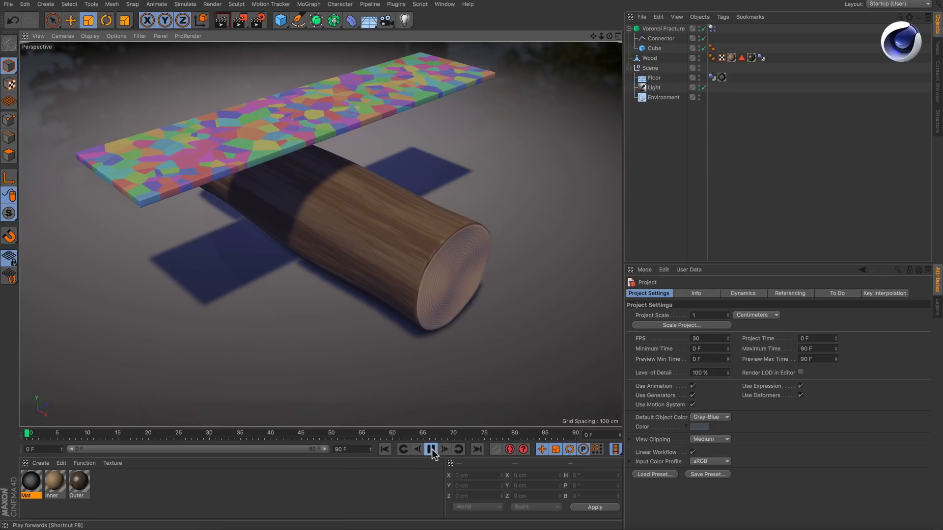
Play the simulation to check for jiggling, then set dynamics Steps per Frame to 25.
{"action": "left_click", "coordinate": [430, 450]}
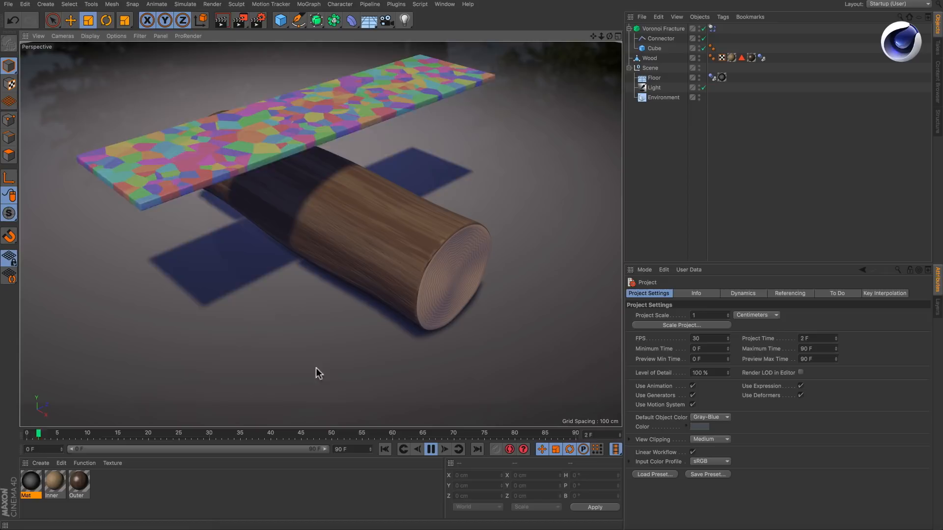
{"action": "left_click", "coordinate": [431, 449]}
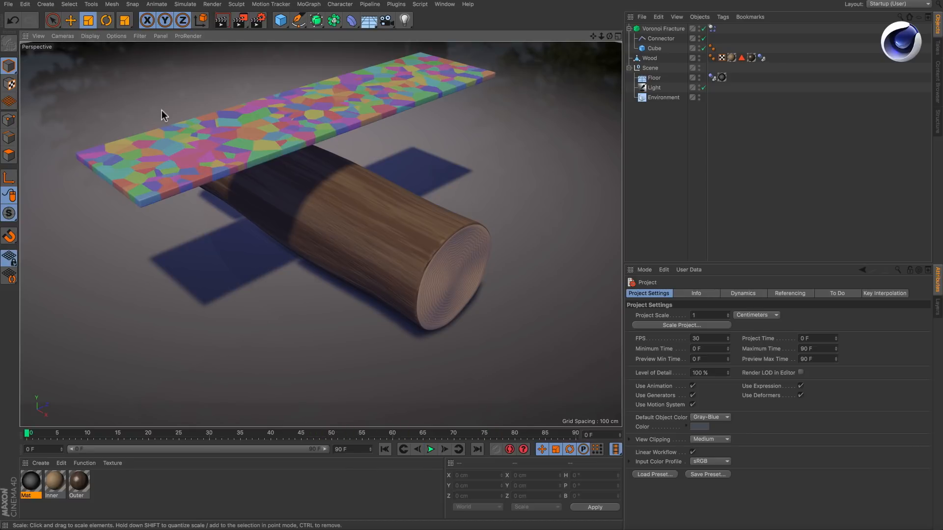
{"action": "left_click", "coordinate": [25, 5]}
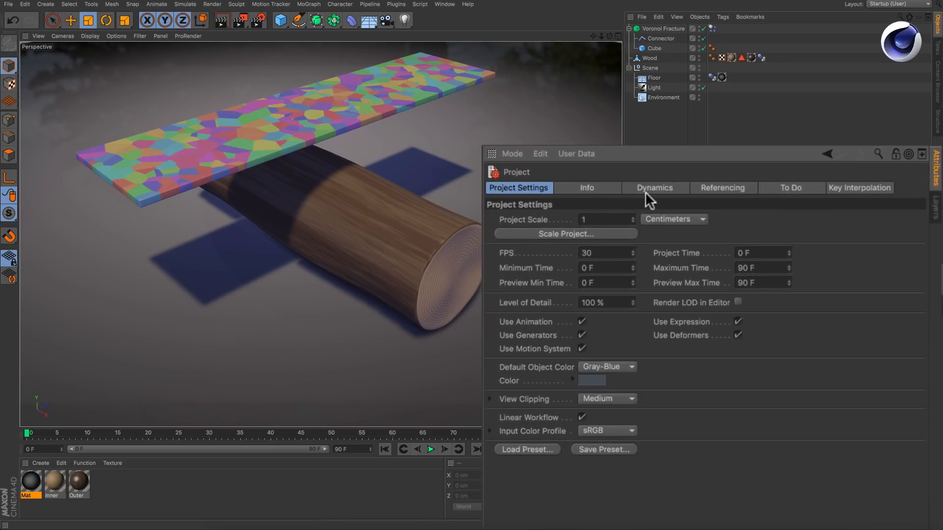
{"action": "left_click", "coordinate": [654, 188]}
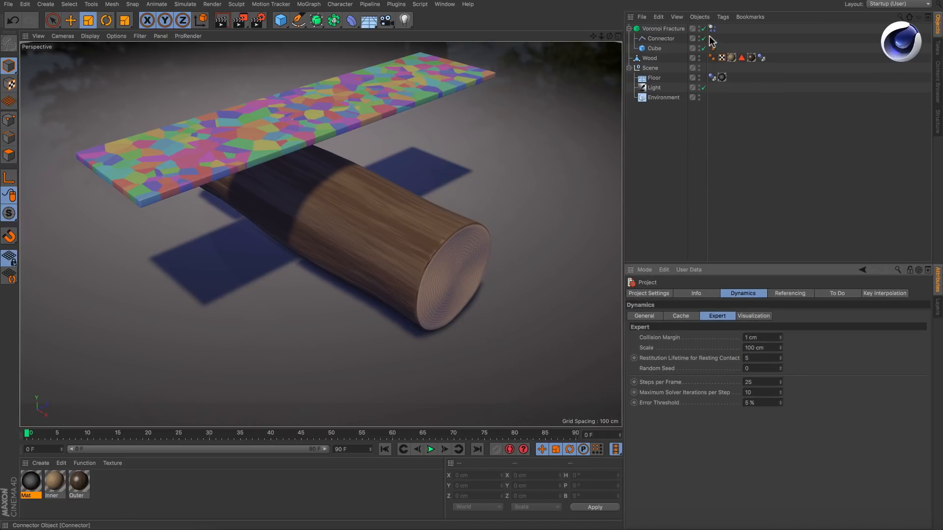
Bake the Voronoi Fracture's Dynamics Body tag into a 3.58 MB cache and play it.
{"action": "left_click", "coordinate": [712, 28]}
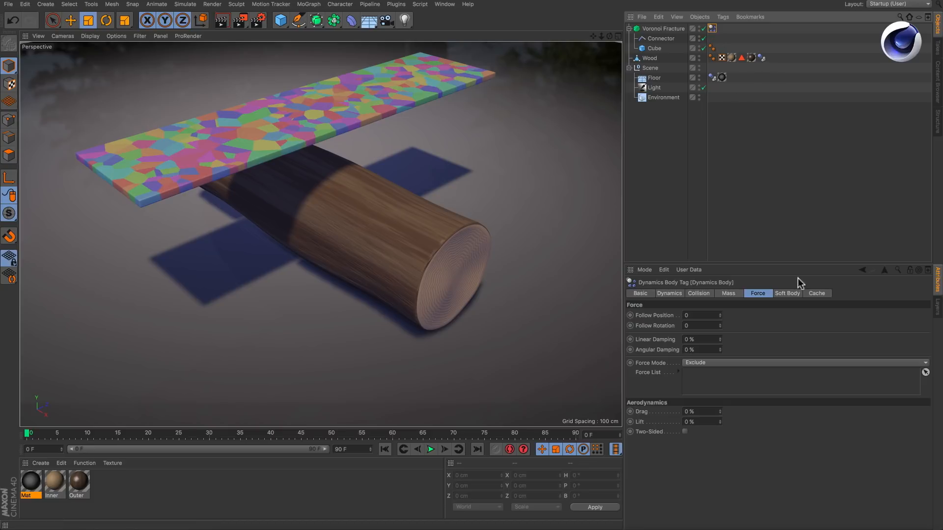
{"action": "left_click", "coordinate": [816, 293]}
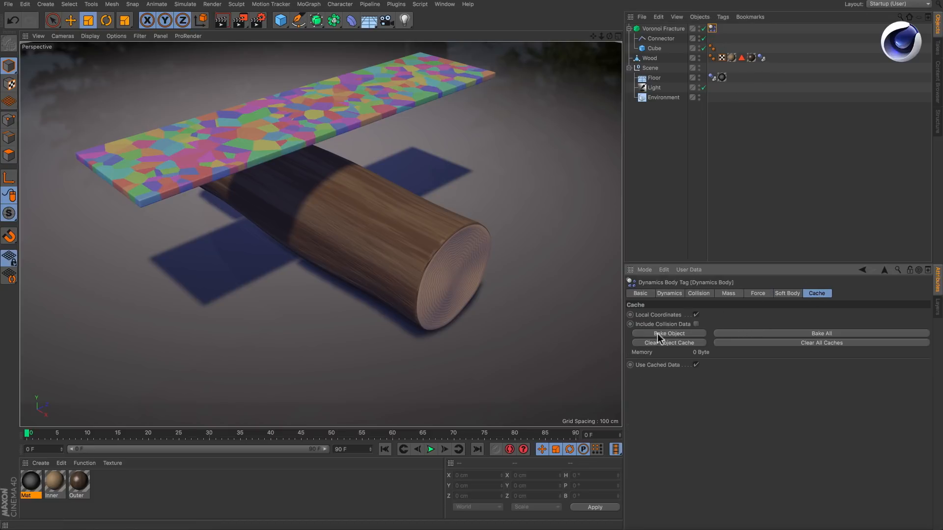
{"action": "left_click", "coordinate": [667, 334]}
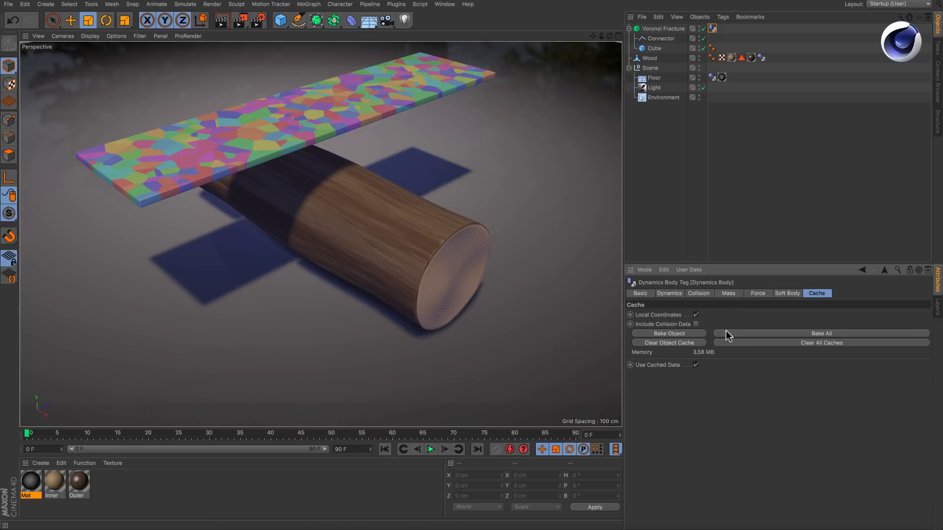
{"action": "left_click", "coordinate": [431, 450]}
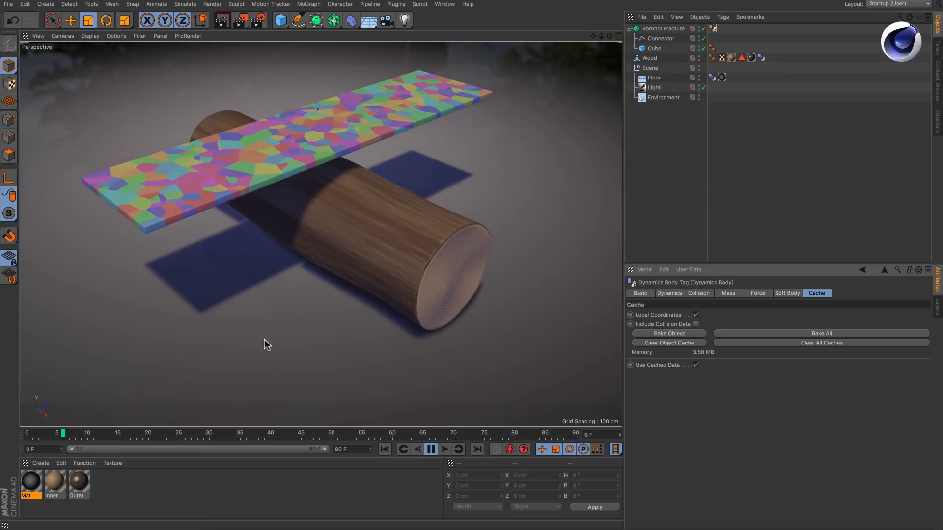
{"action": "left_click", "coordinate": [431, 449]}
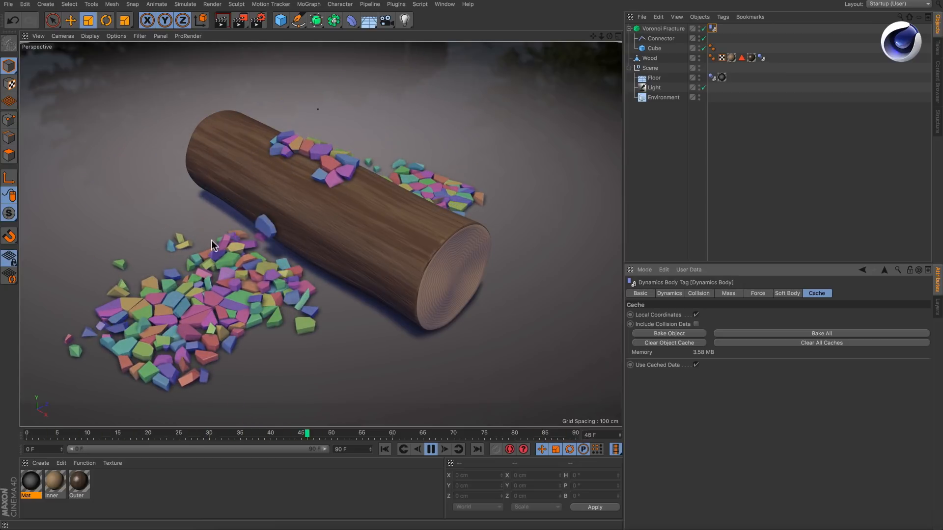
{"action": "left_click", "coordinate": [431, 449]}
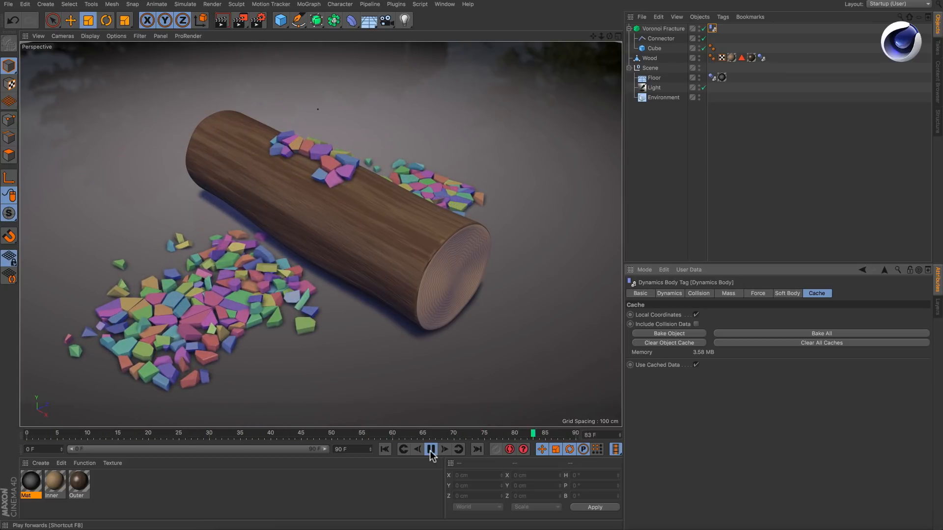
{"action": "left_click", "coordinate": [432, 449]}
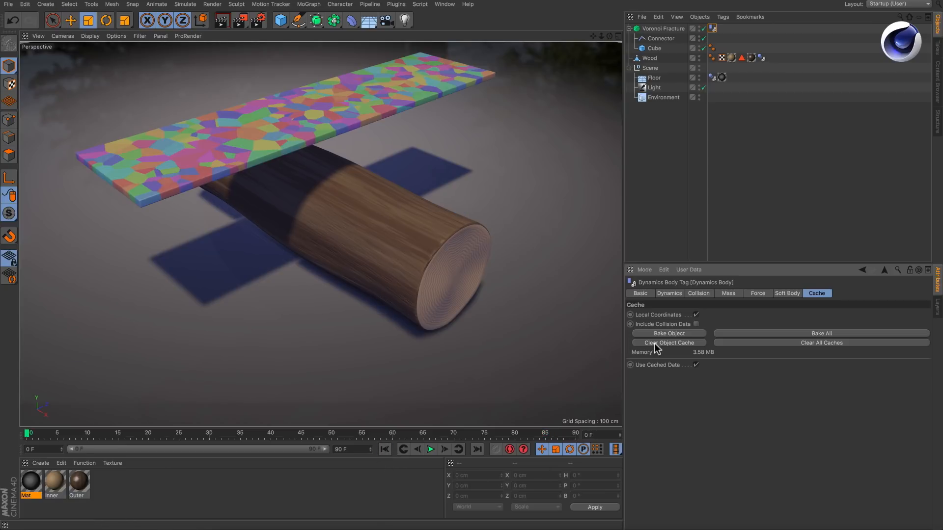
{"action": "left_click", "coordinate": [660, 37]}
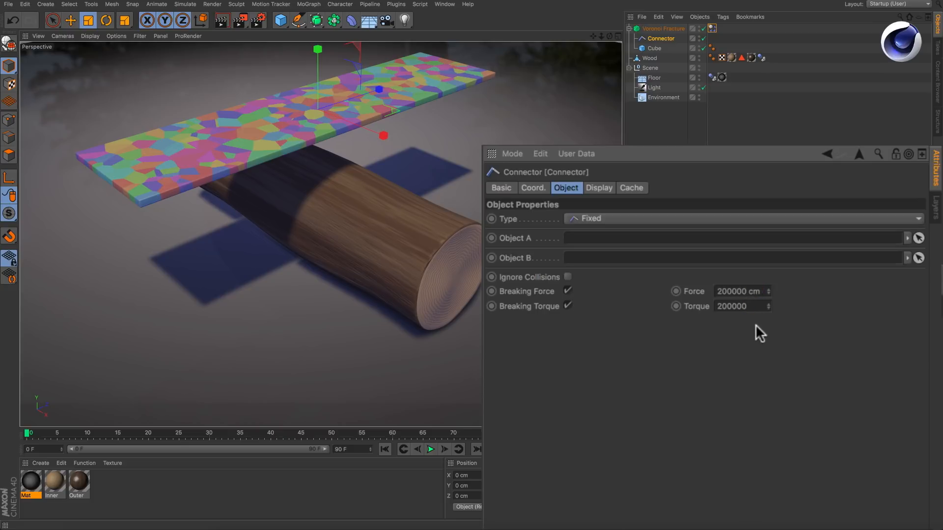
Clear the plank's object cache and replay the live simulation with 200000 breaking force.
{"action": "left_click", "coordinate": [721, 58]}
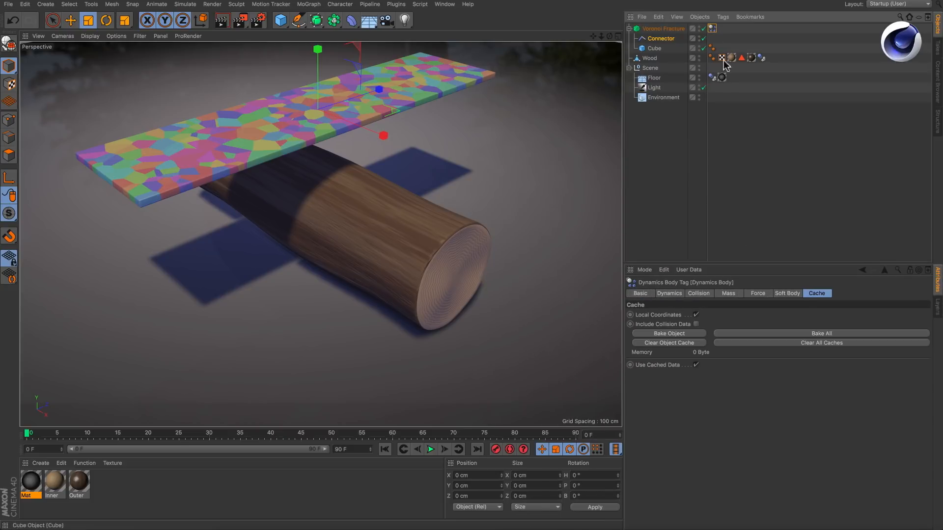
{"action": "left_click", "coordinate": [667, 334]}
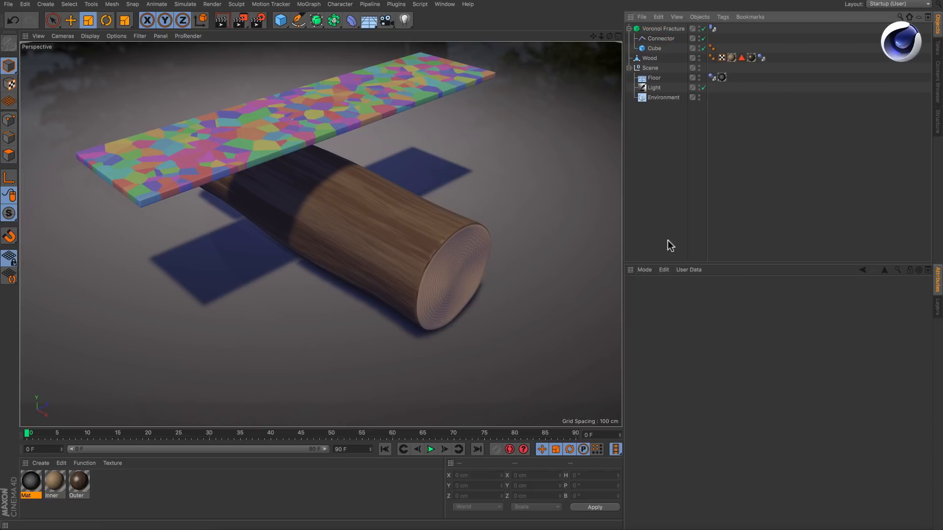
{"action": "left_click", "coordinate": [431, 449]}
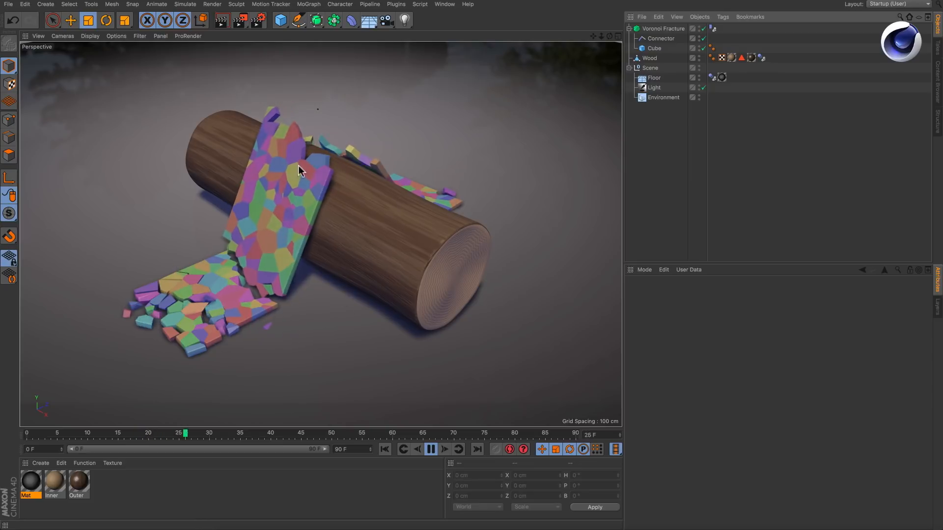